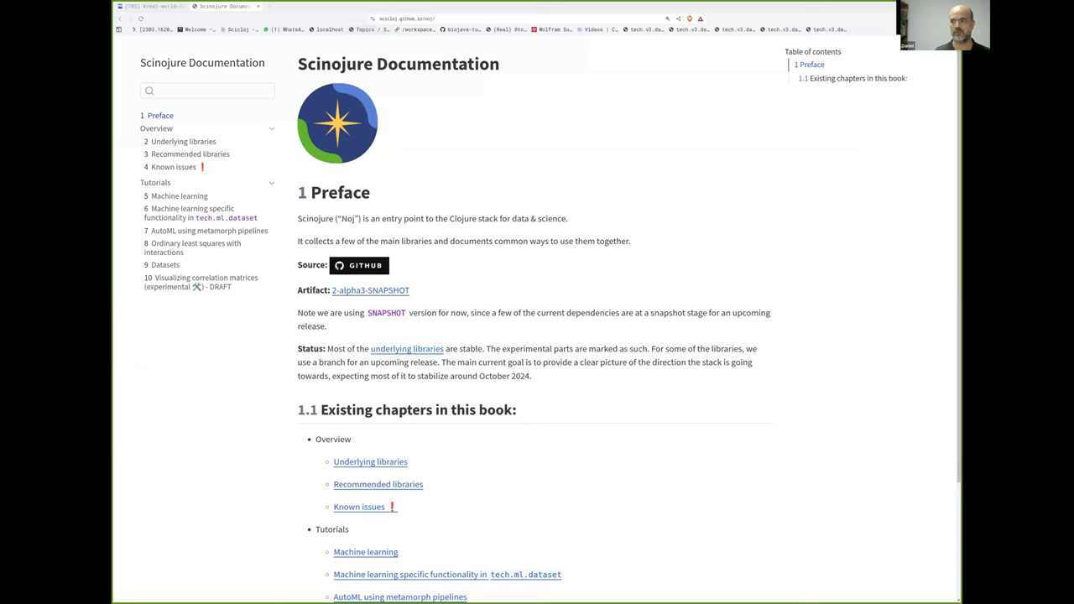
mouse_move(184, 235)
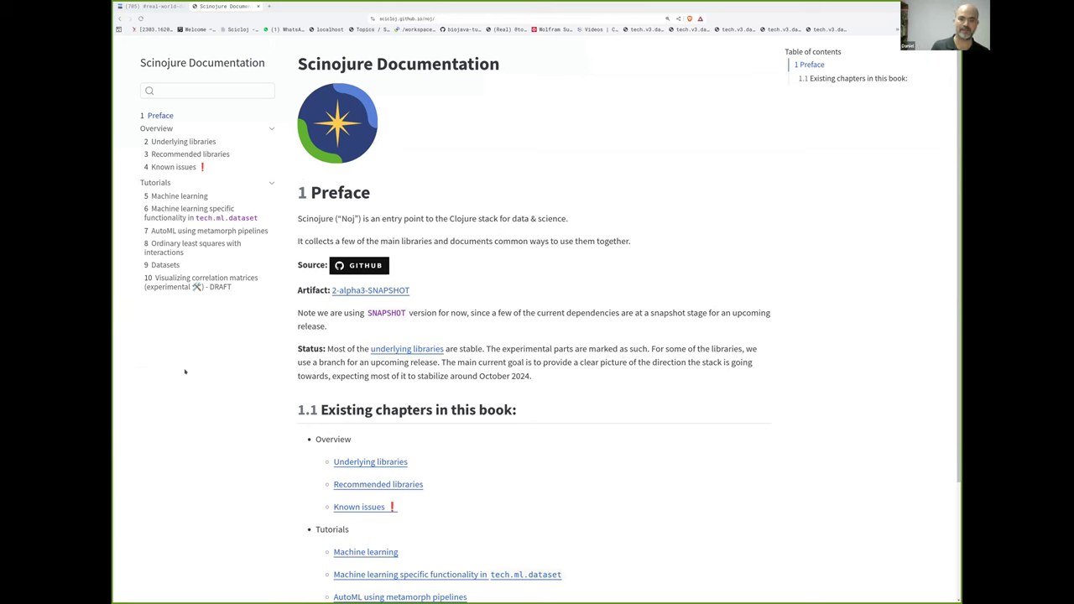
Browse the Noj documentation page, scrolling through it and enlarging the text.
left_click(143, 51)
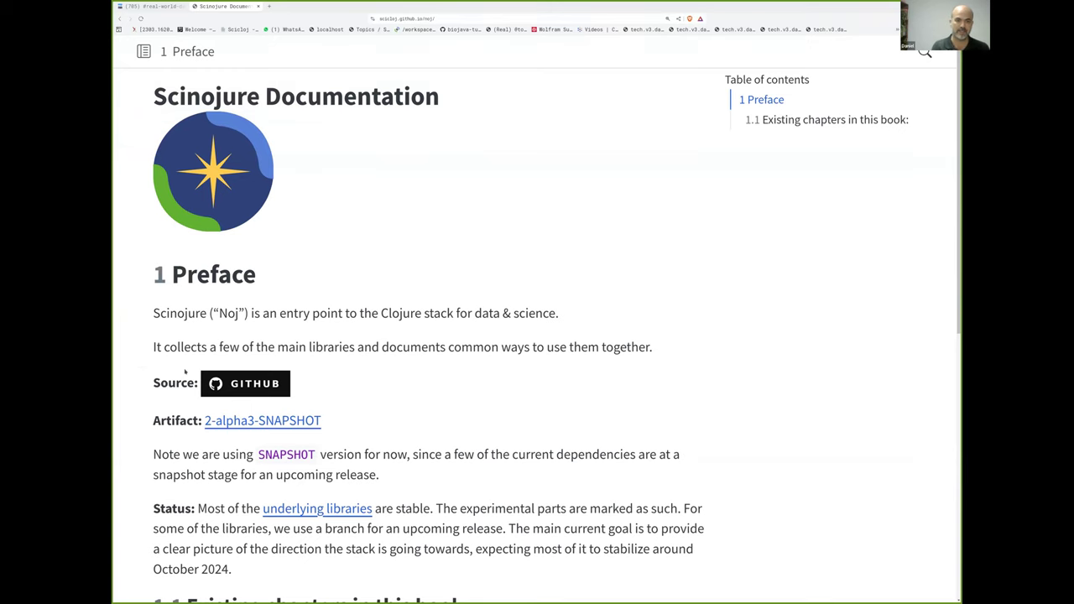
left_click(143, 51)
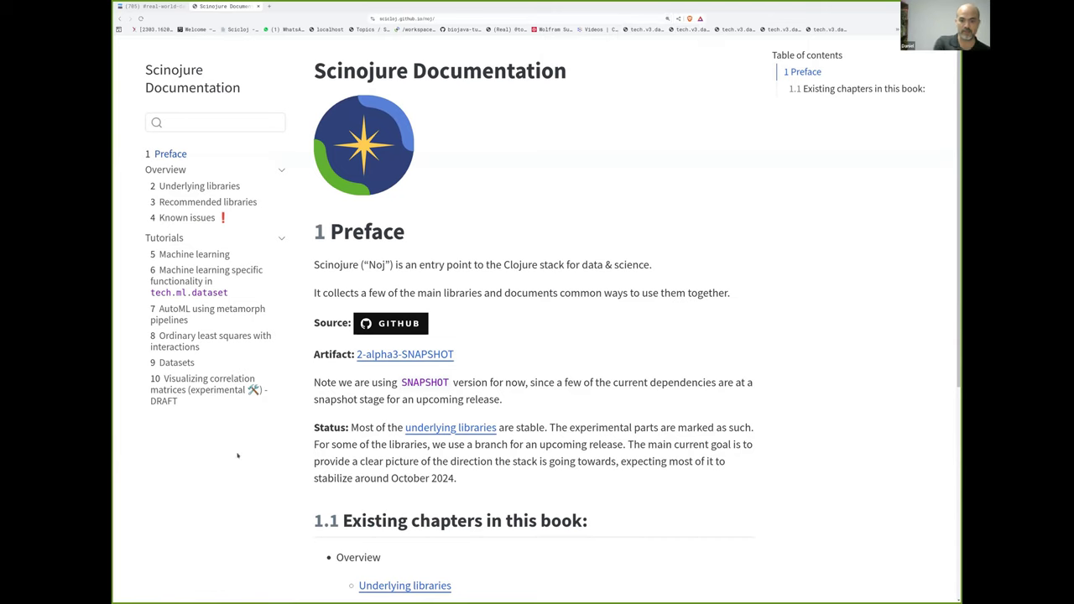
mouse_move(290, 496)
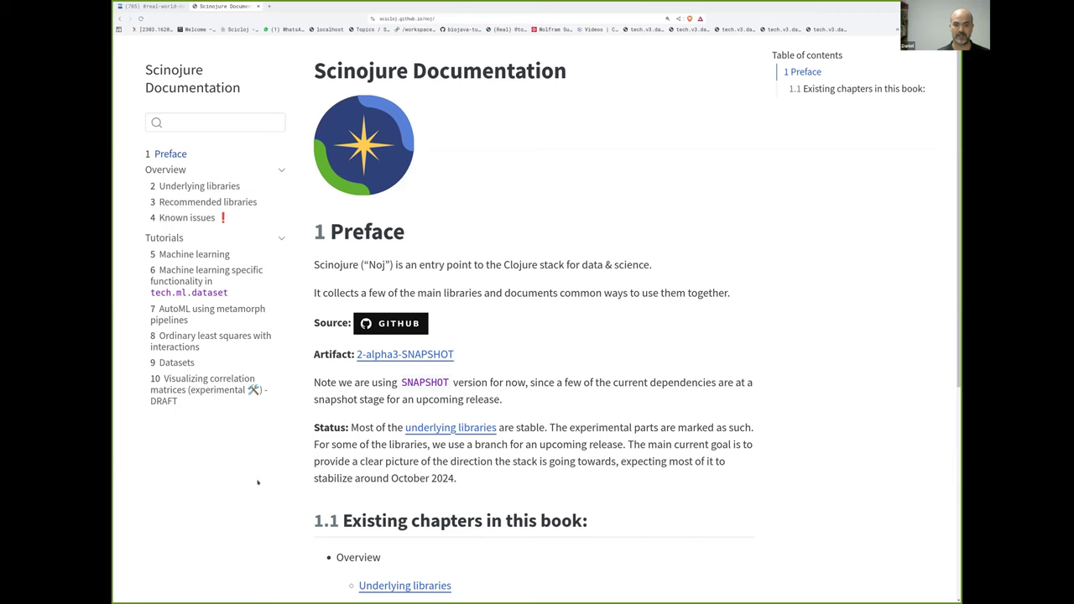
scroll("down", 3)
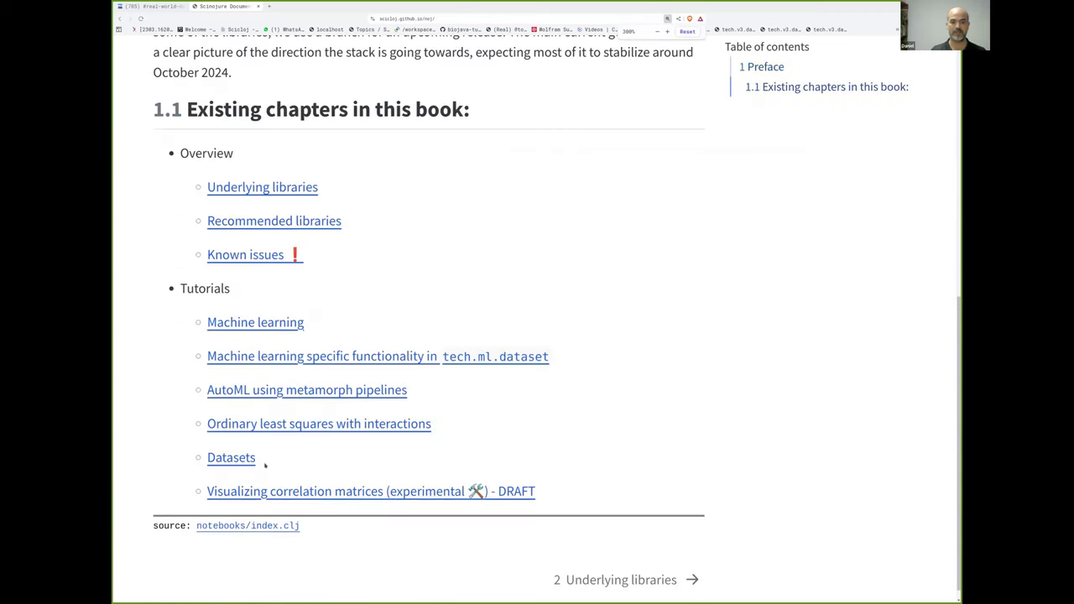
left_click_drag(207, 322, 258, 457)
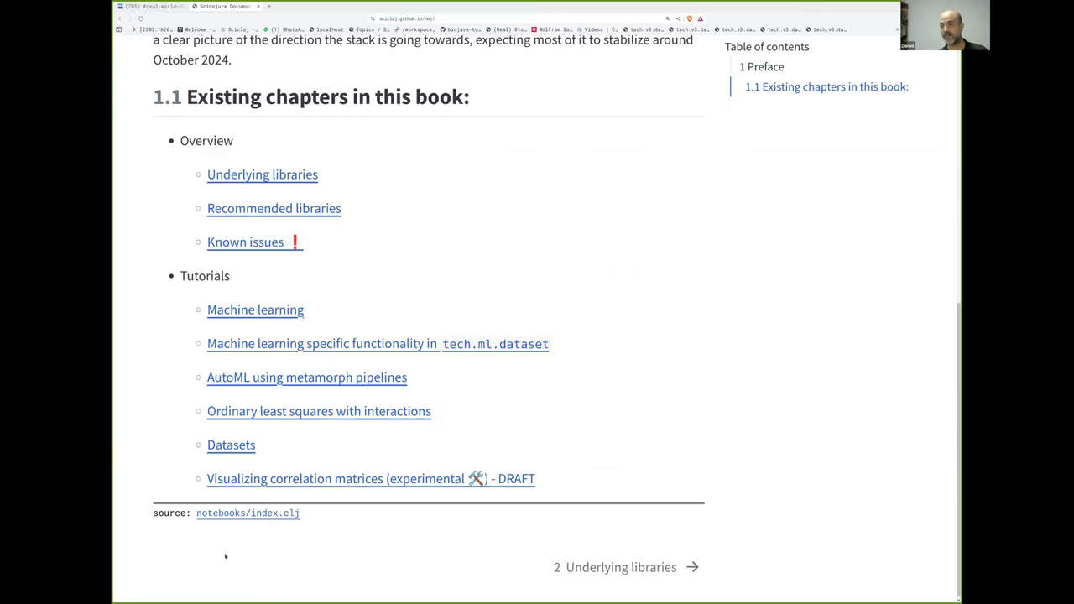
mouse_move(179, 303)
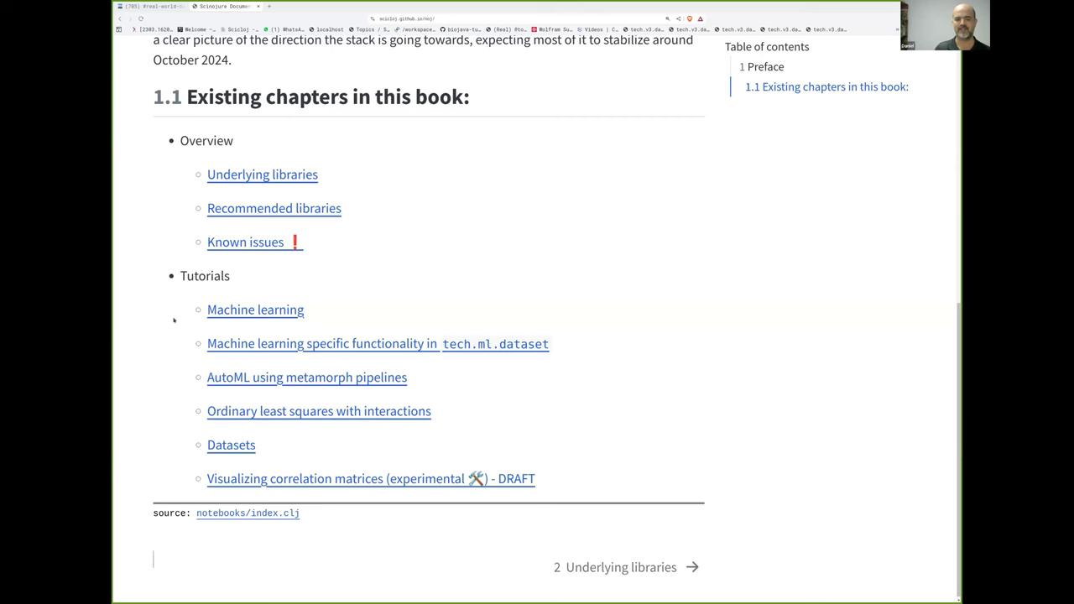
scroll("up", 3)
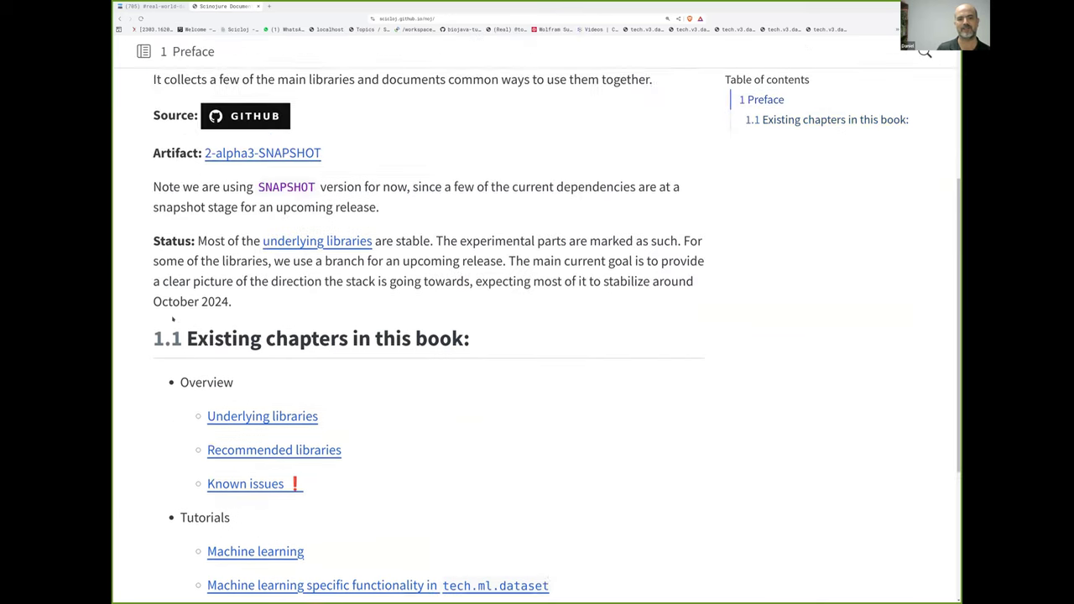
scroll("up", 3)
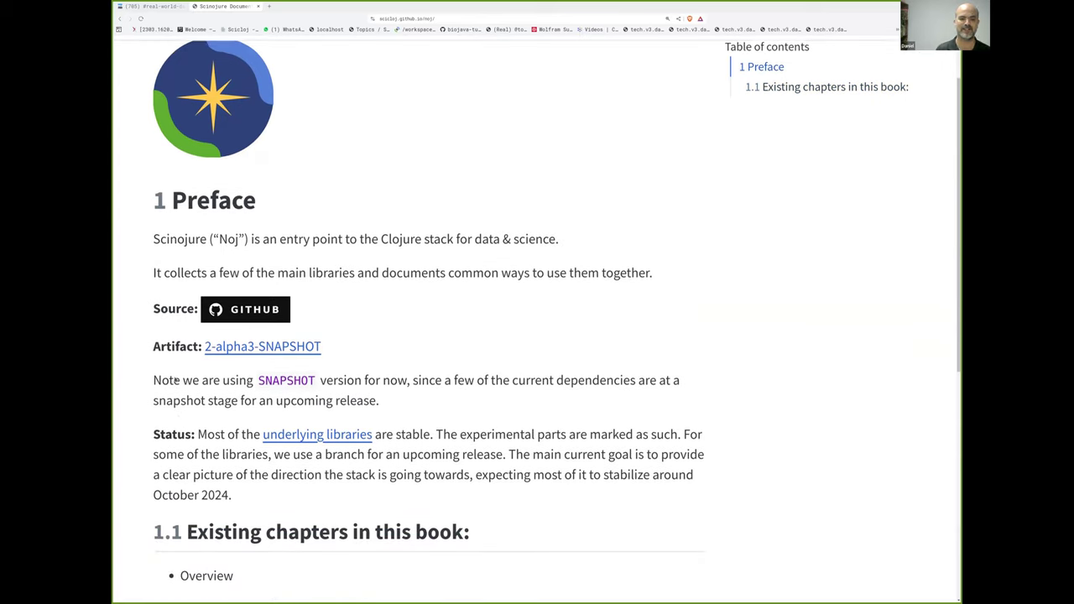
scroll("down", 3)
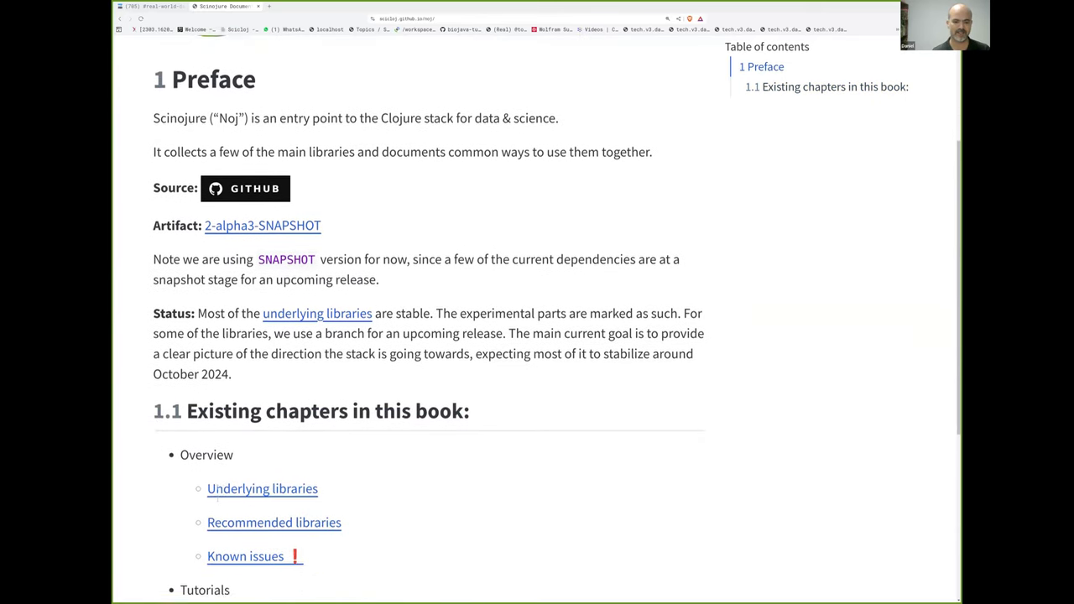
scroll("down", 3)
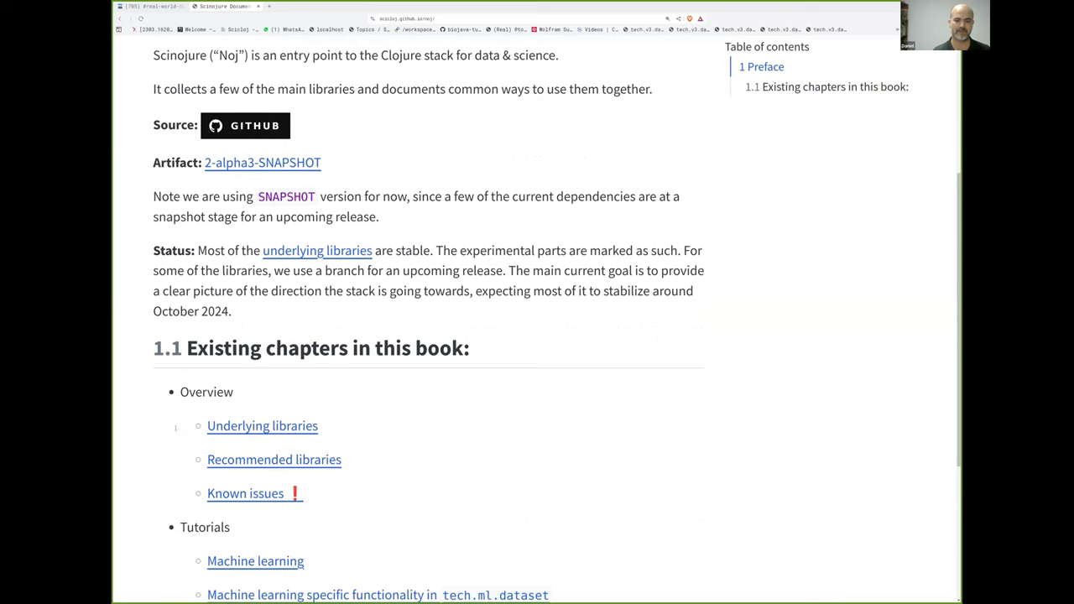
key("ctrl+plus")
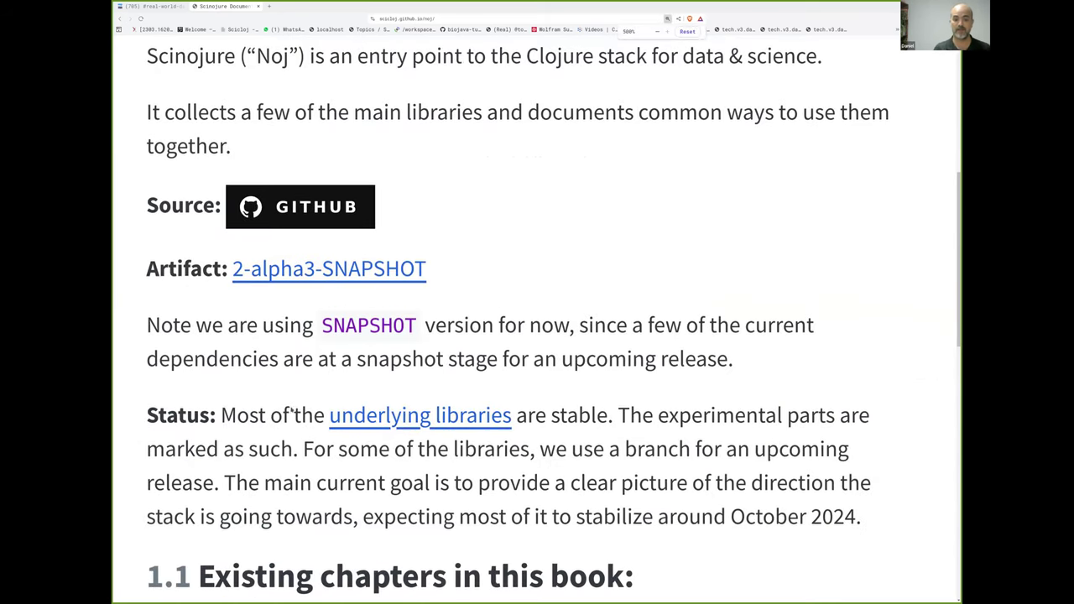
scroll("down", 3)
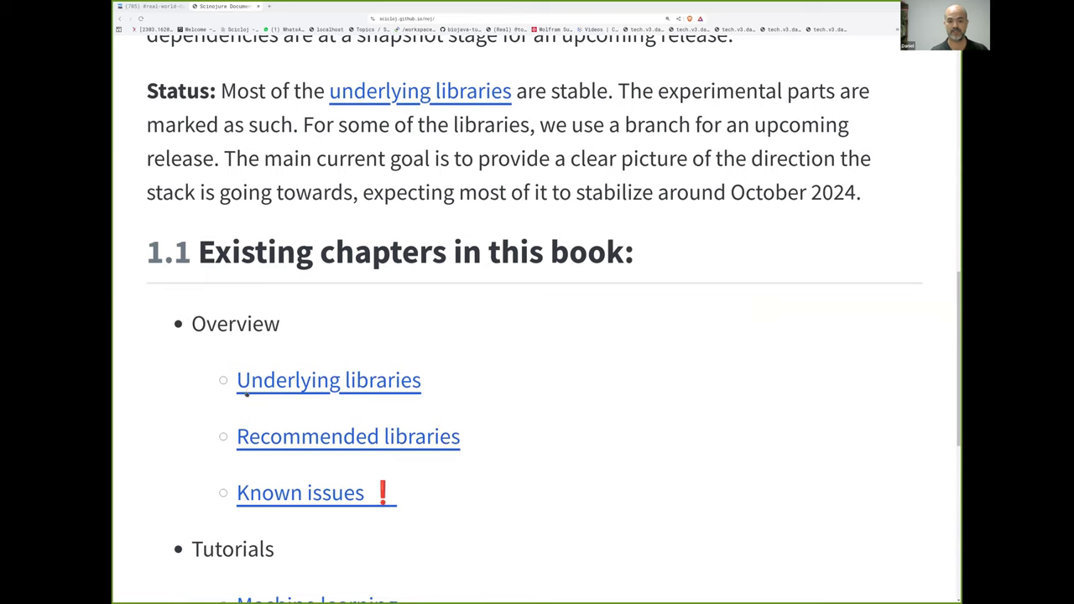
mouse_move(328, 380)
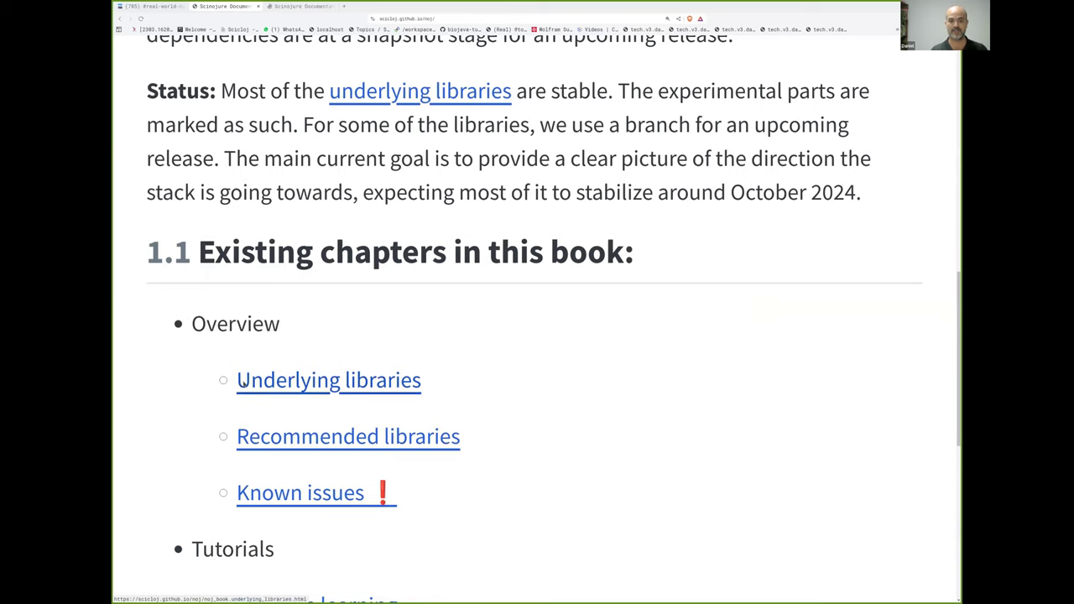
Open the Underlying libraries chapter listing libraries from Tablecloth to ClojisR.
left_click(328, 379)
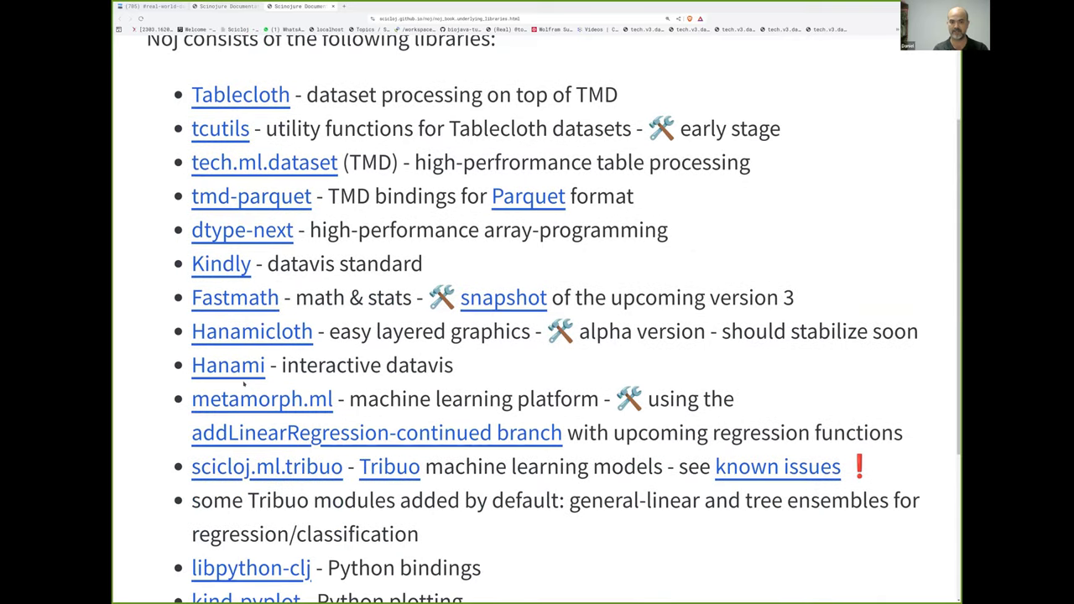
scroll("up", 3)
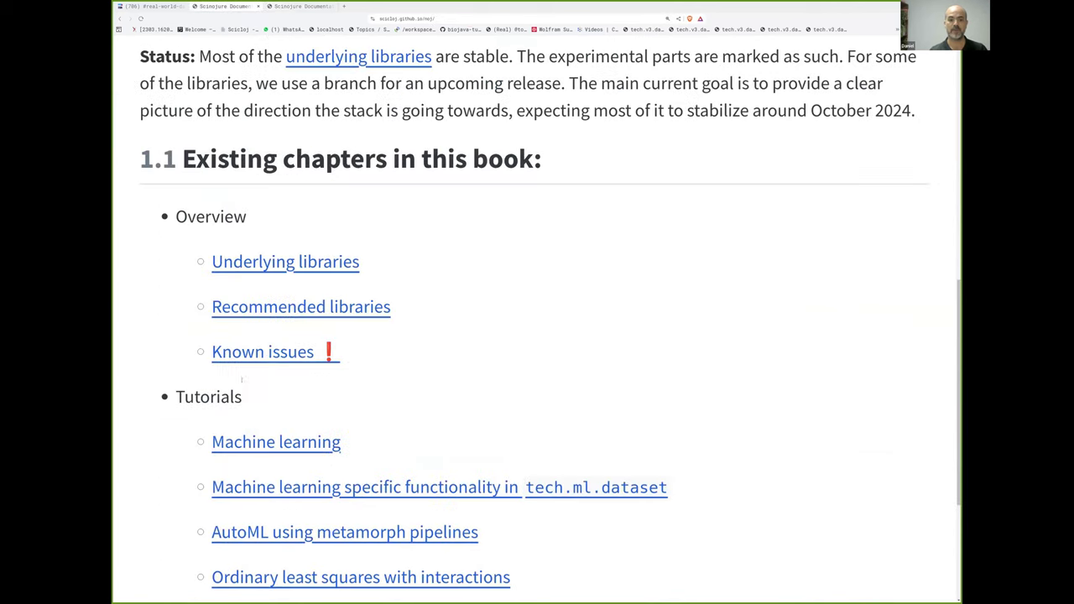
left_click(285, 260)
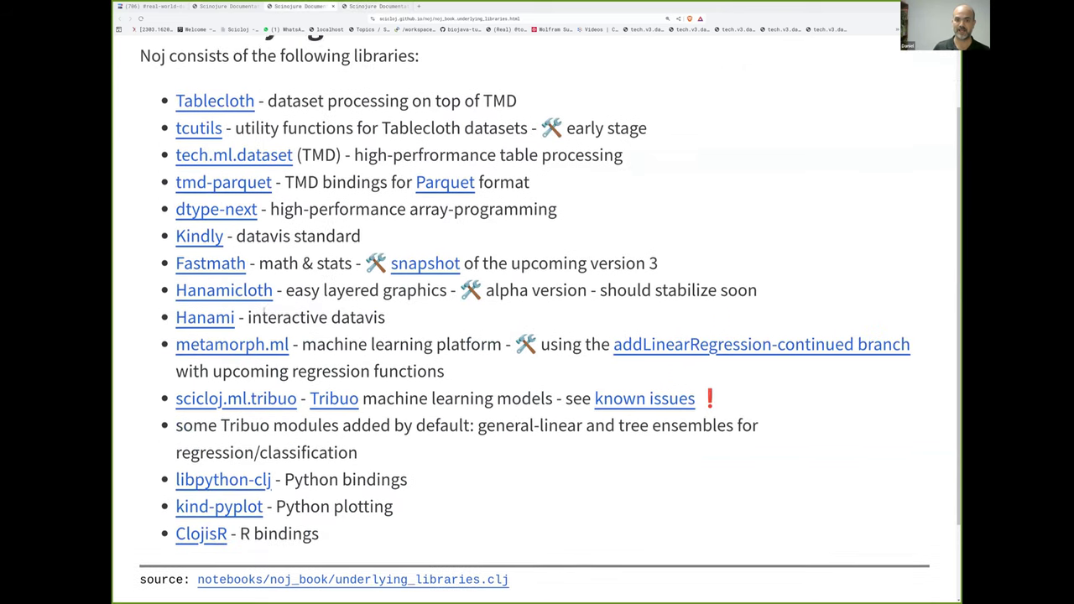
scroll("up", 3)
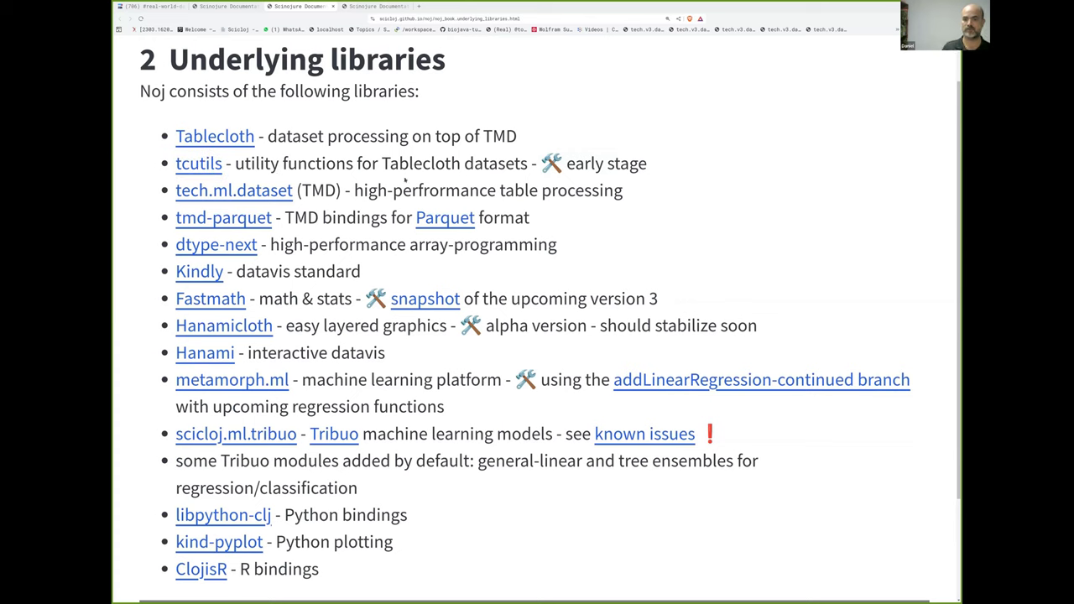
Read the Tablecloth and Hanamicloth notes, then reach the chapter's source notebook link.
double_click(420, 163)
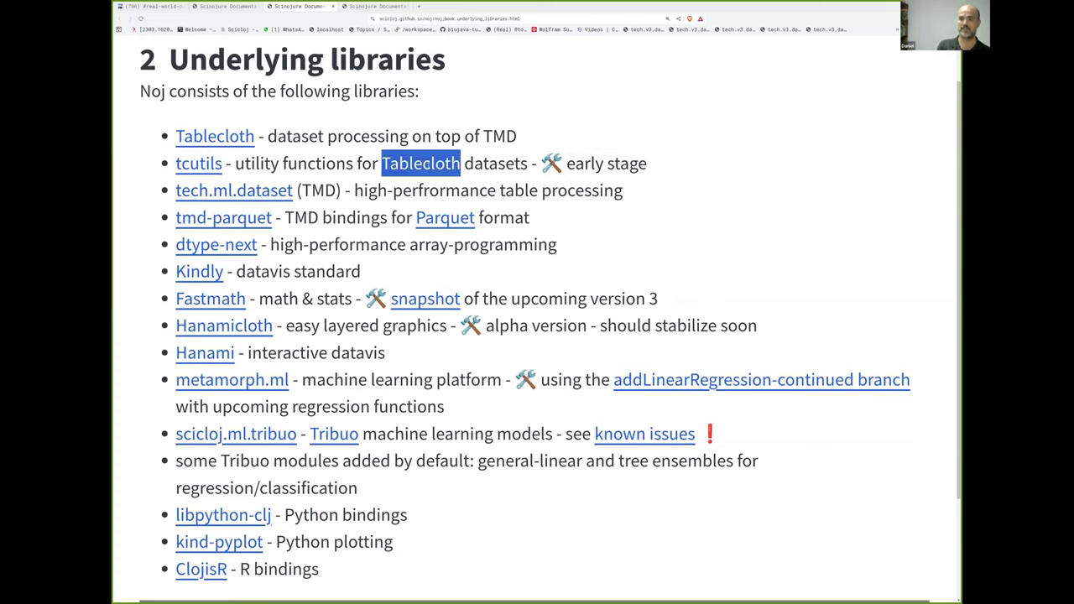
double_click(583, 163)
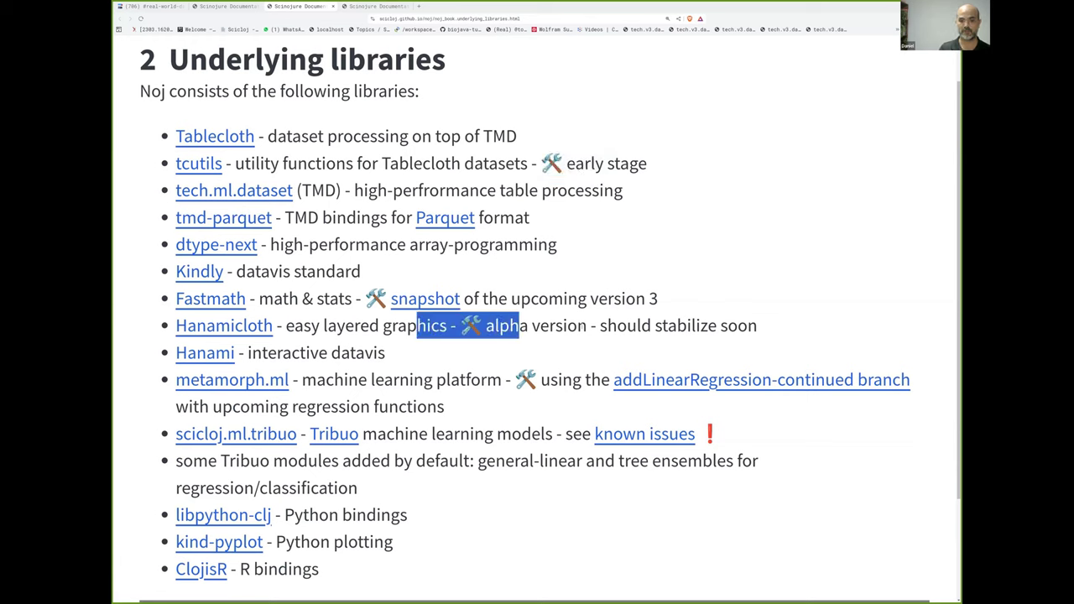
left_click_drag(518, 325, 607, 326)
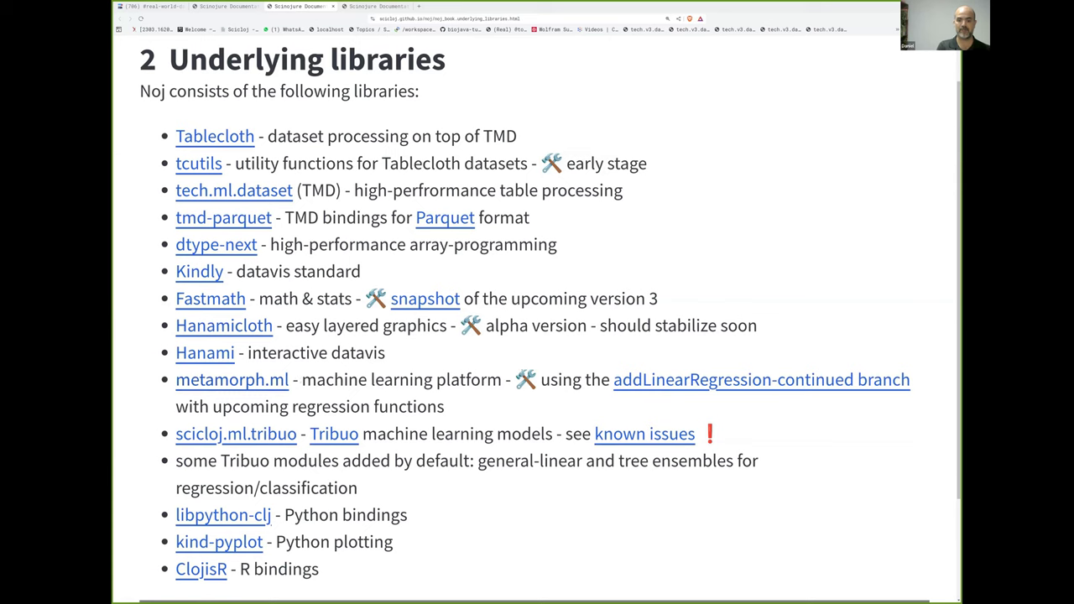
left_click_drag(302, 379, 558, 379)
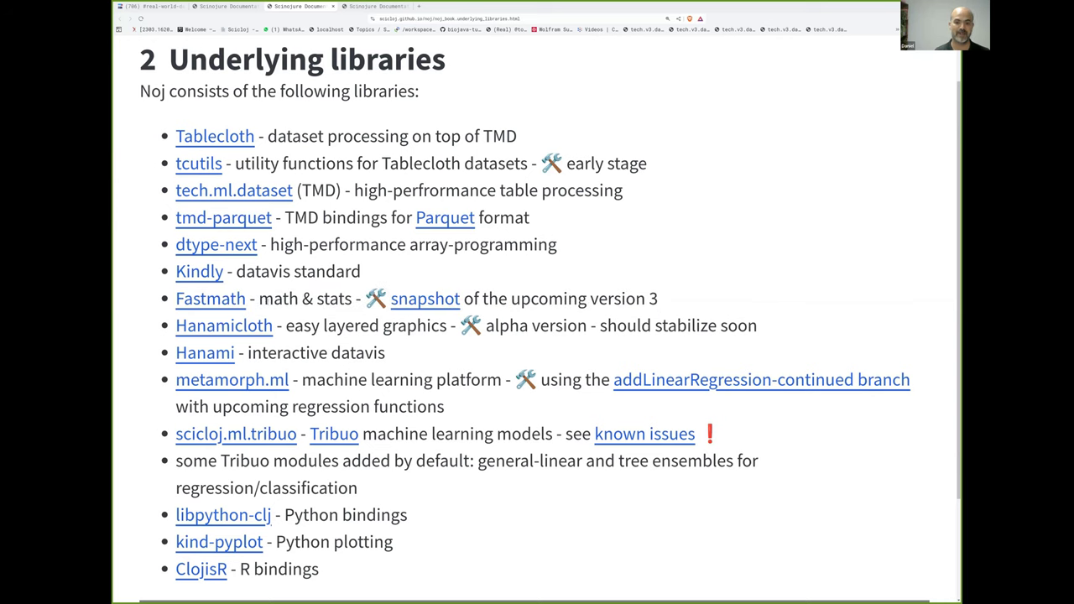
mouse_move(232, 379)
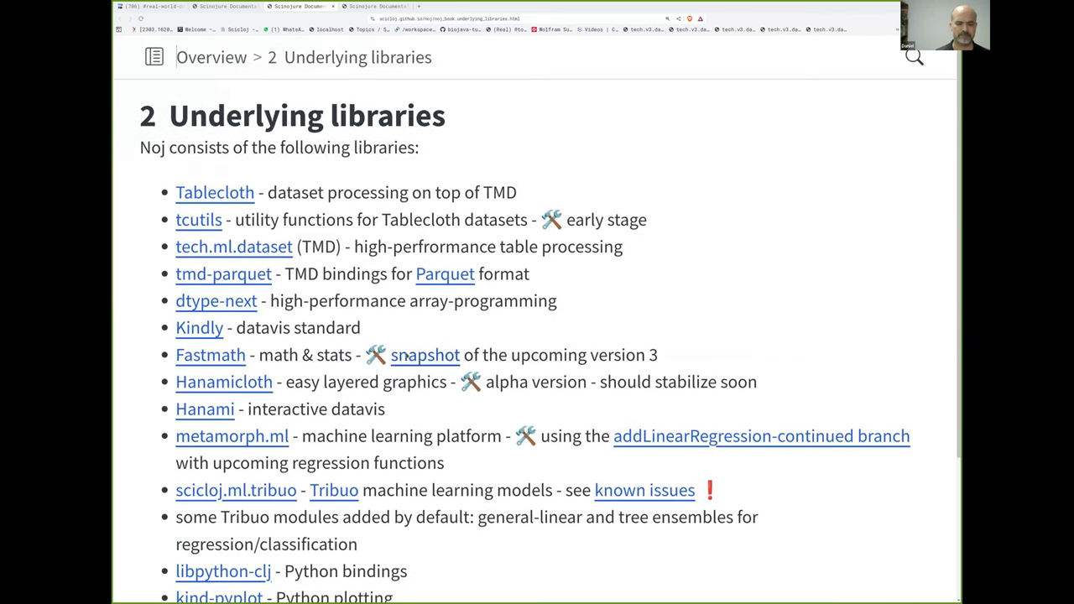
scroll("down", 3)
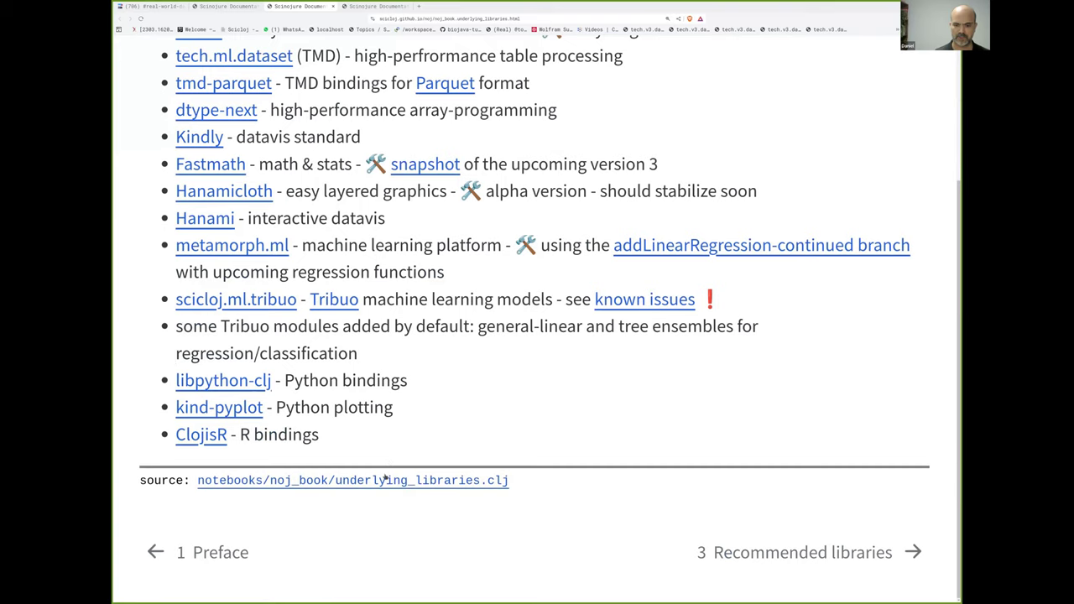
View underlying_libraries.clj on GitHub, then the zoomed scicloj repository list.
left_click(352, 479)
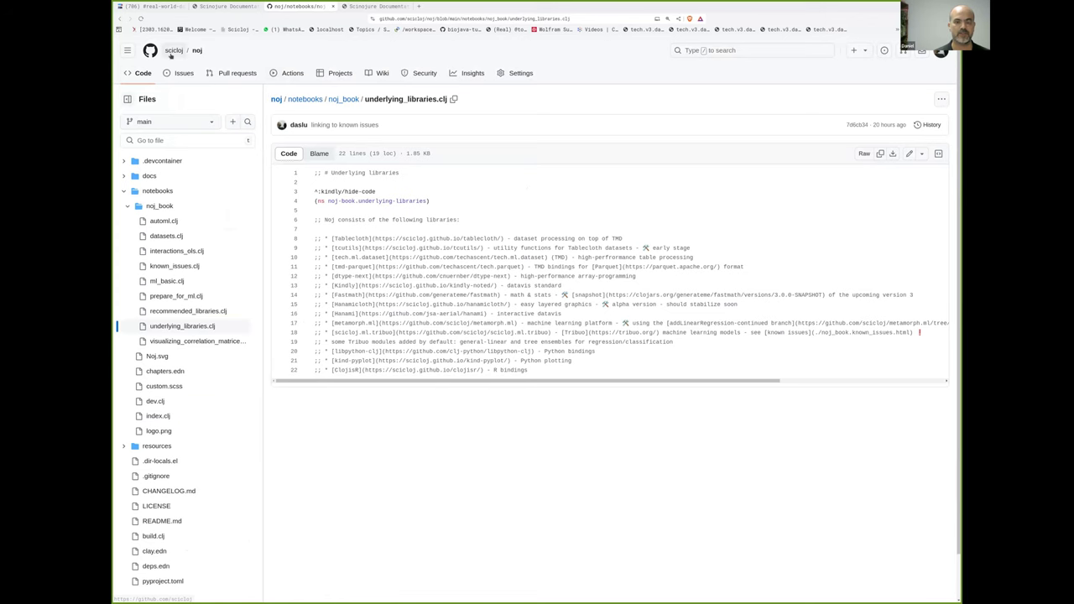
left_click(174, 50)
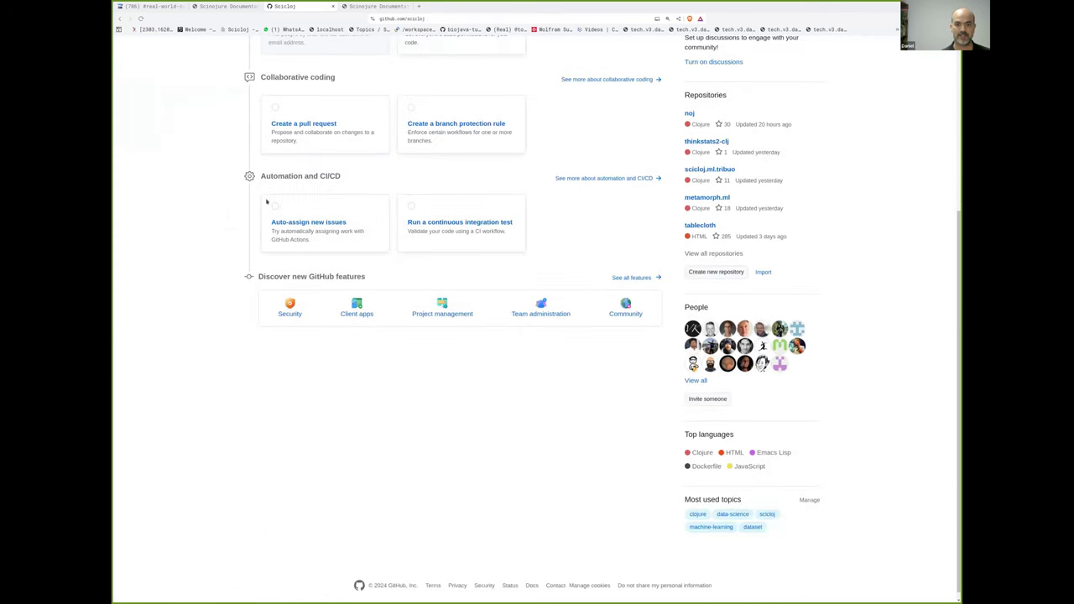
scroll("up", 3)
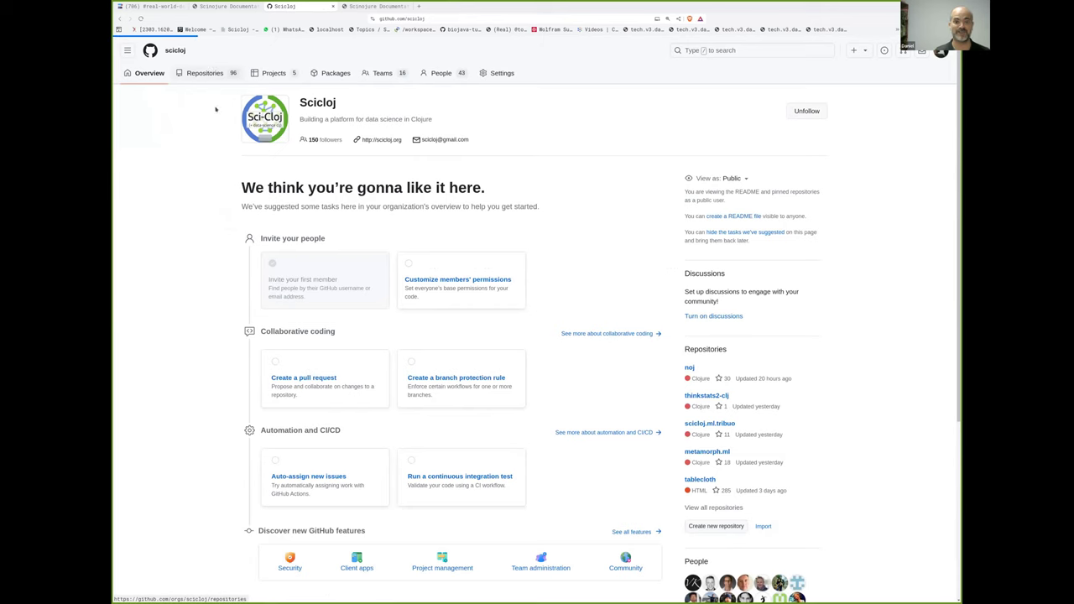
left_click(205, 73)
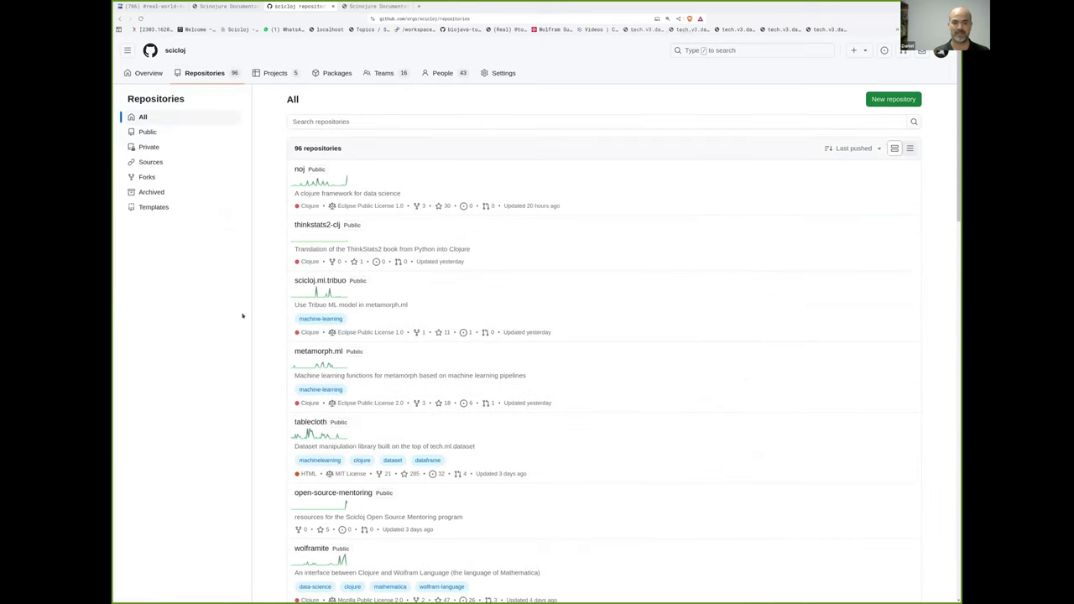
key("ctrl+plus")
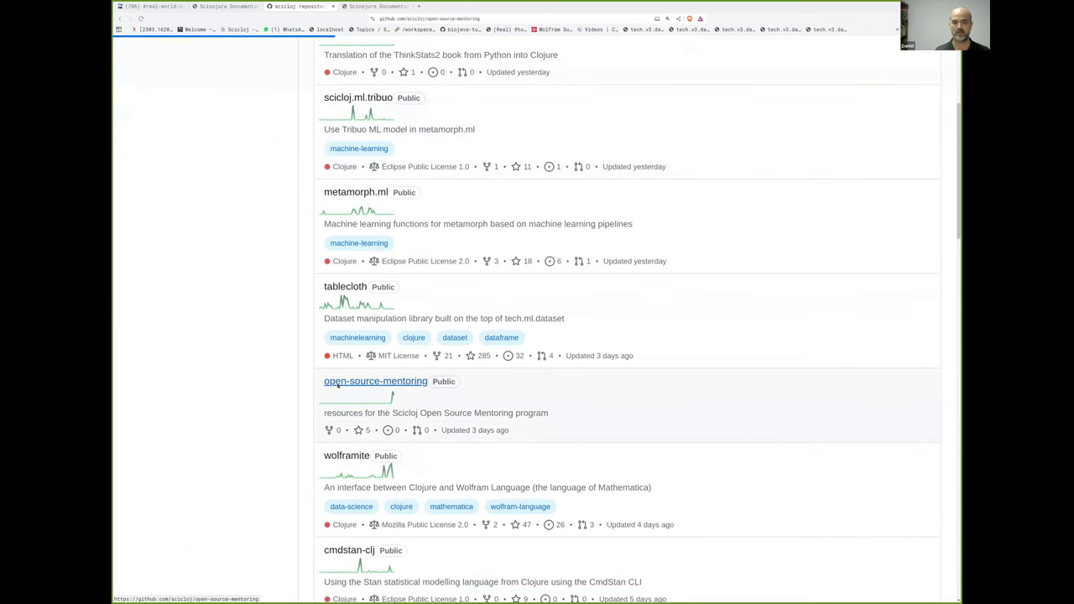
Read the open-source-mentoring README about the Scicloj mentoring program and resources.
left_click(375, 381)
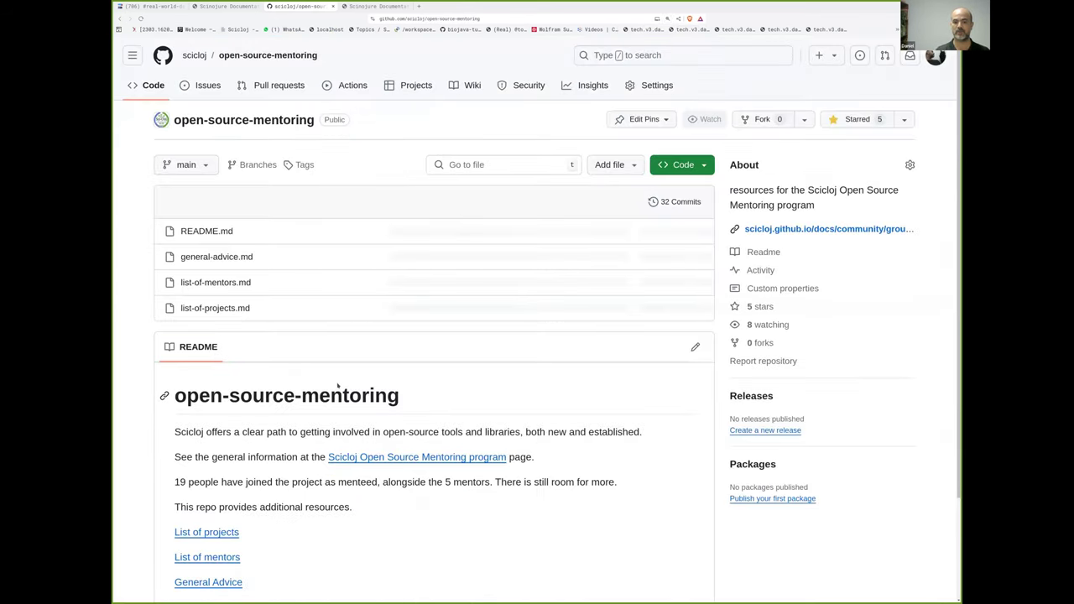
scroll("down", 3)
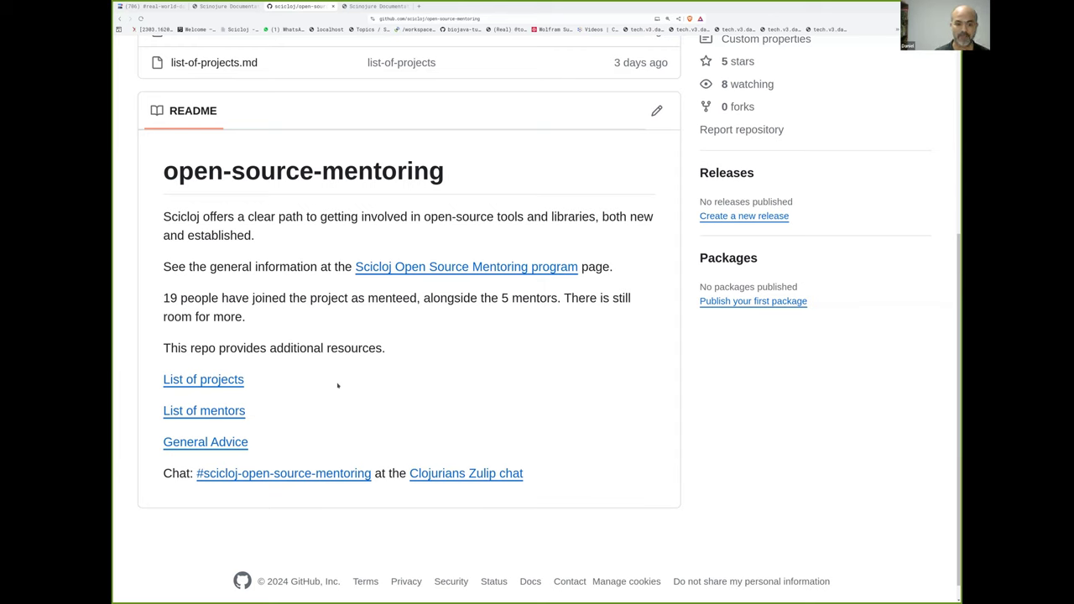
mouse_move(319, 404)
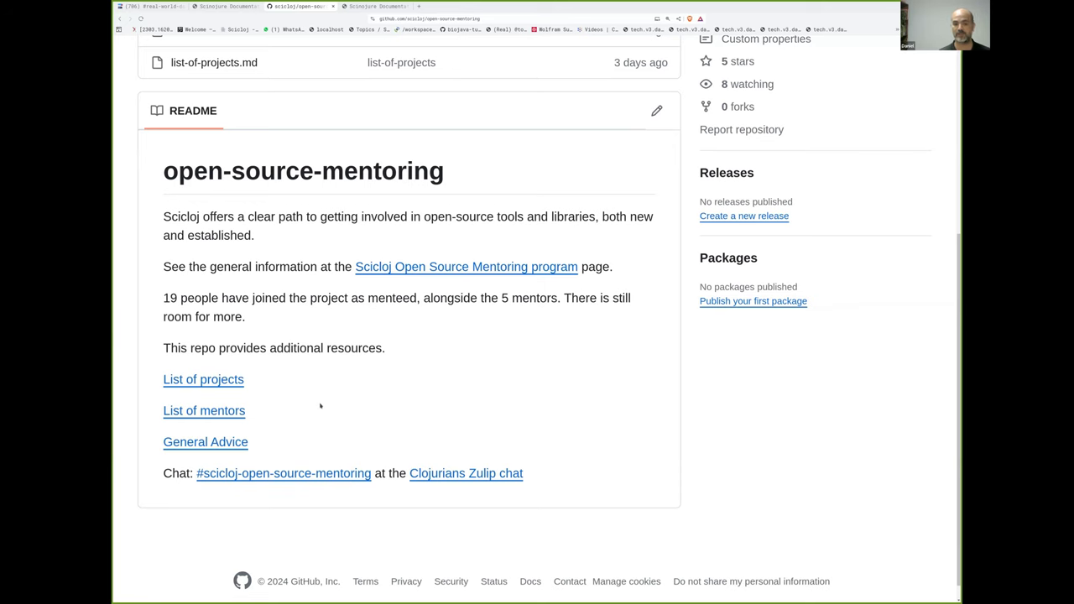
scroll("up", 3)
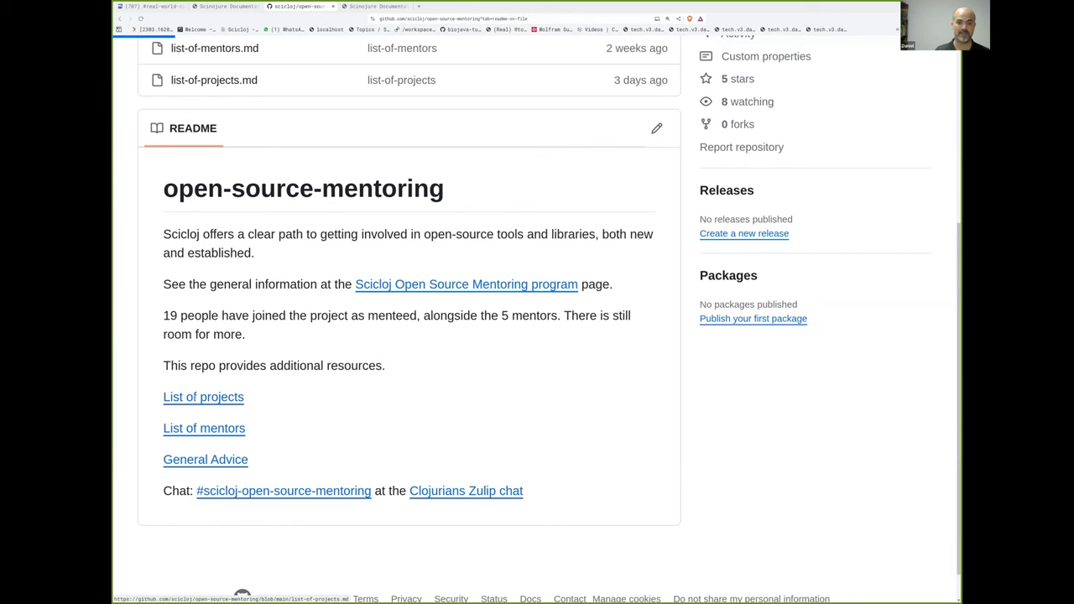
Browse list-of-projects.md for the mentoring program's current project ideas.
scroll("up", 3)
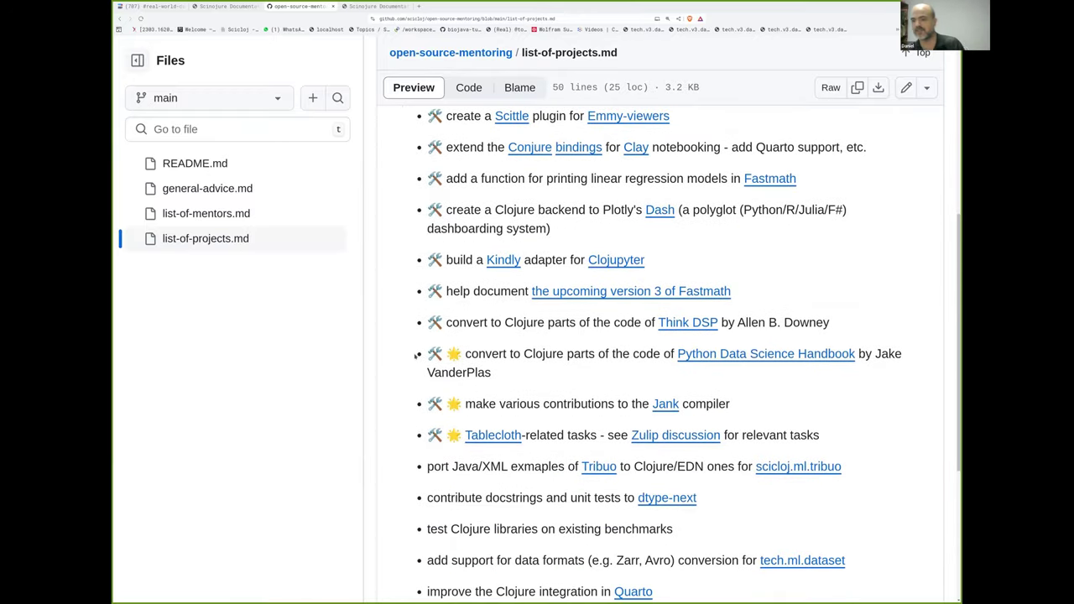
mouse_move(434, 380)
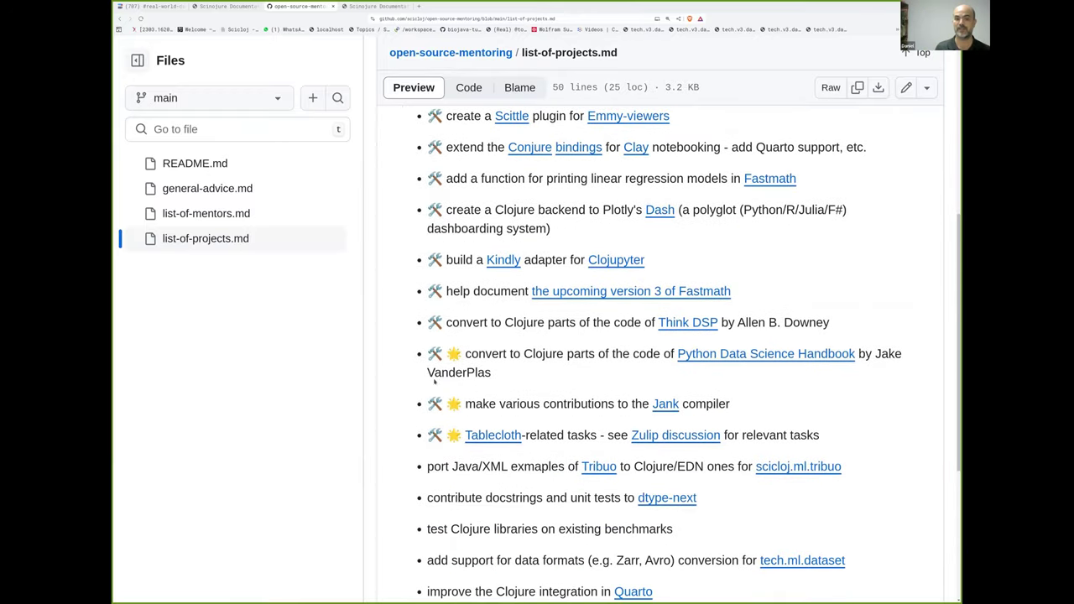
scroll("up", 3)
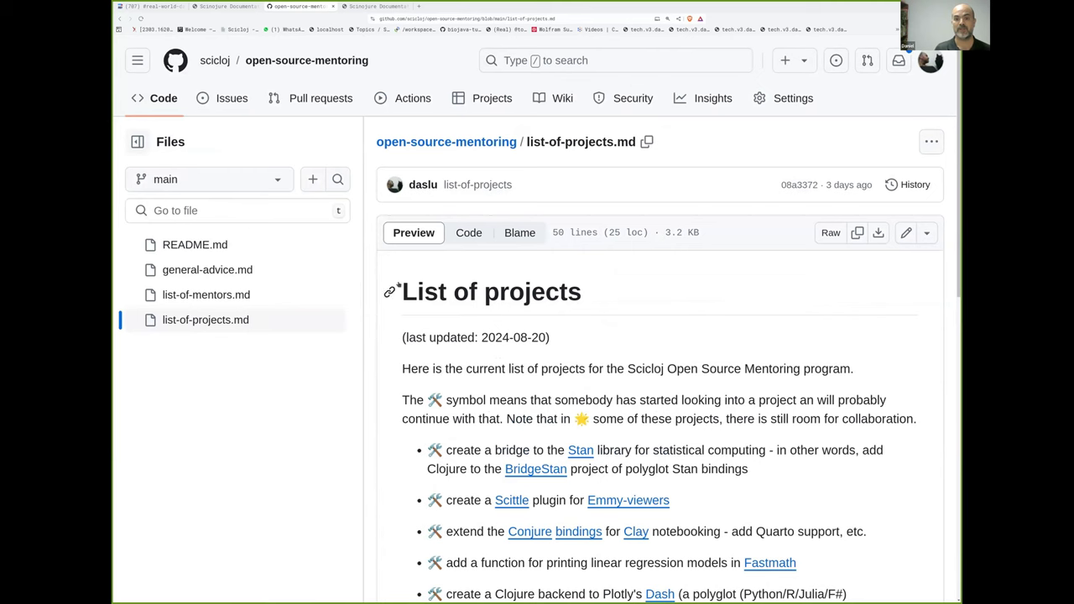
mouse_move(491, 392)
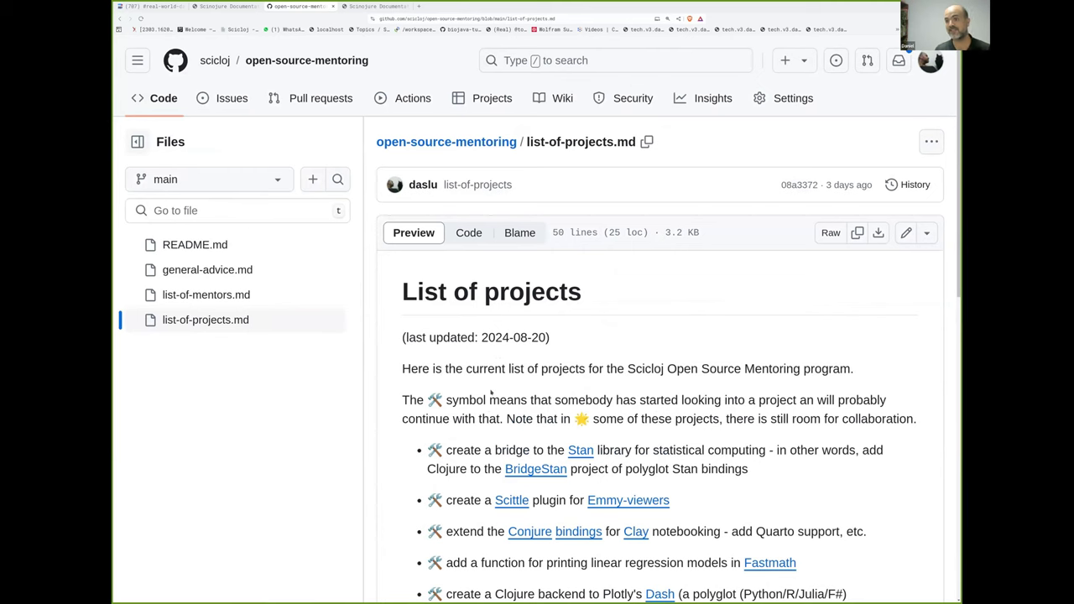
scroll("down", 3)
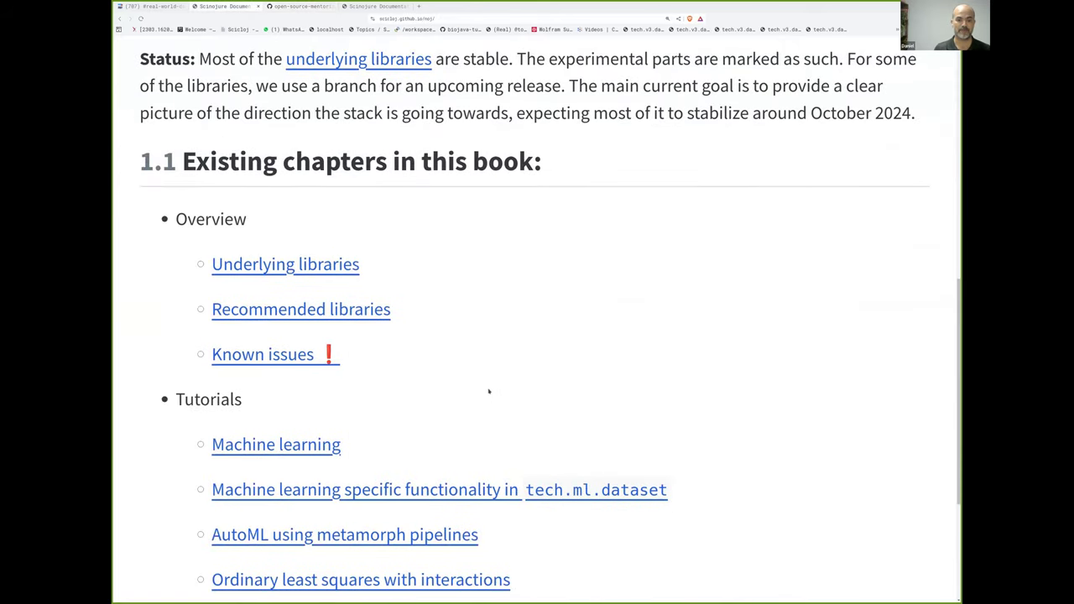
mouse_move(252, 323)
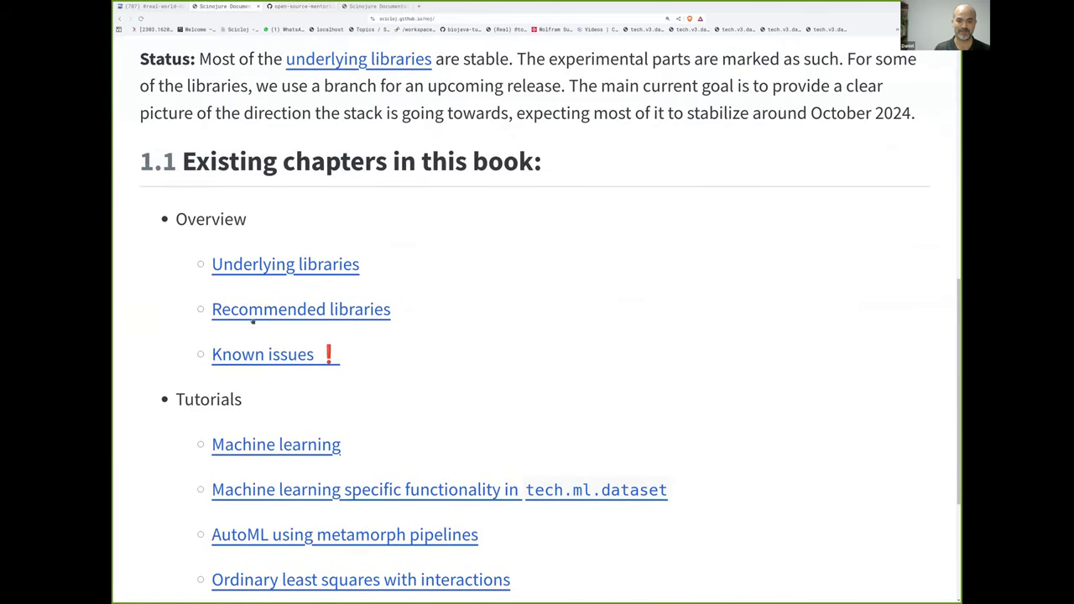
Return to the Noj docs and reopen Underlying libraries, showing Tablecloth through ClojisR.
left_click(285, 263)
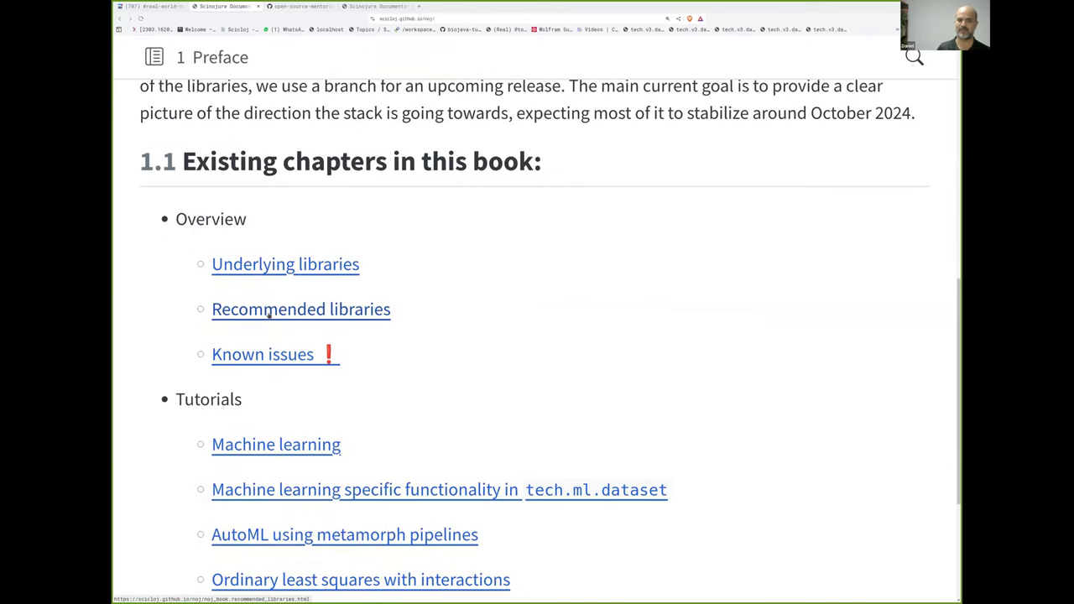
left_click(285, 264)
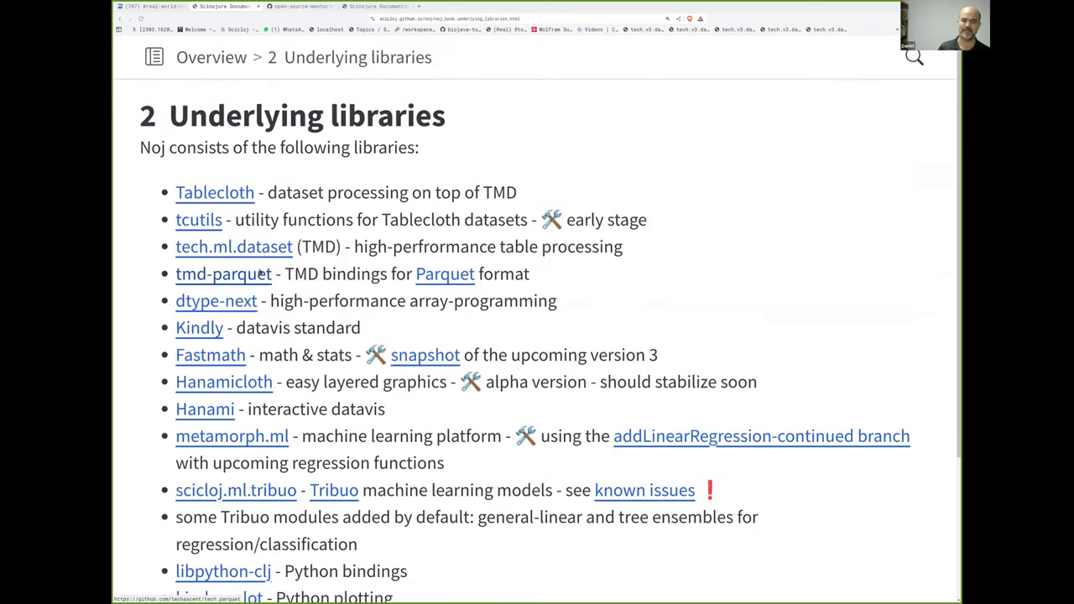
scroll("down", 3)
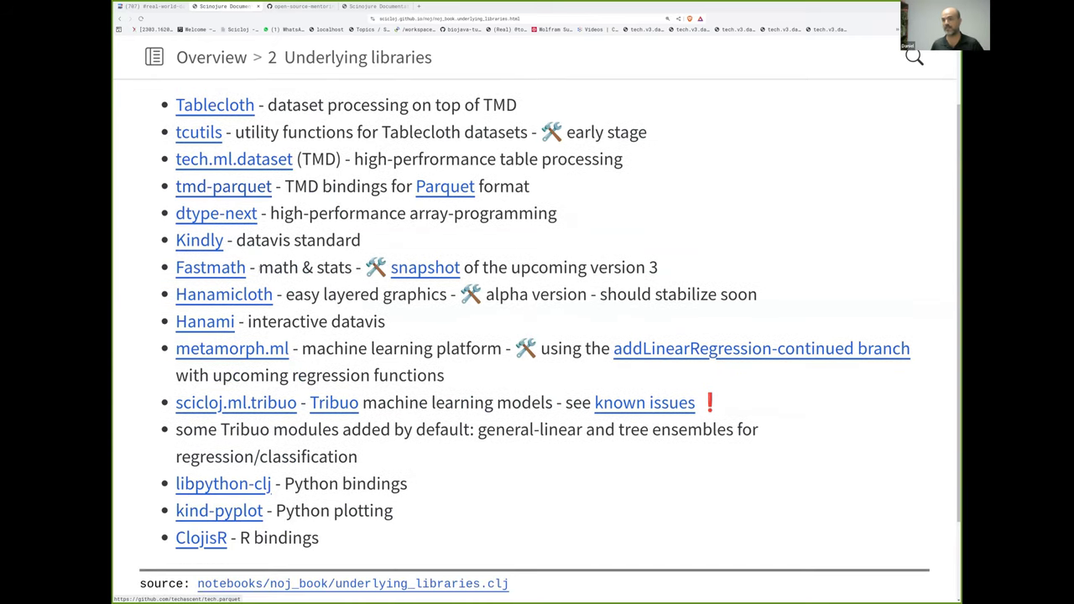